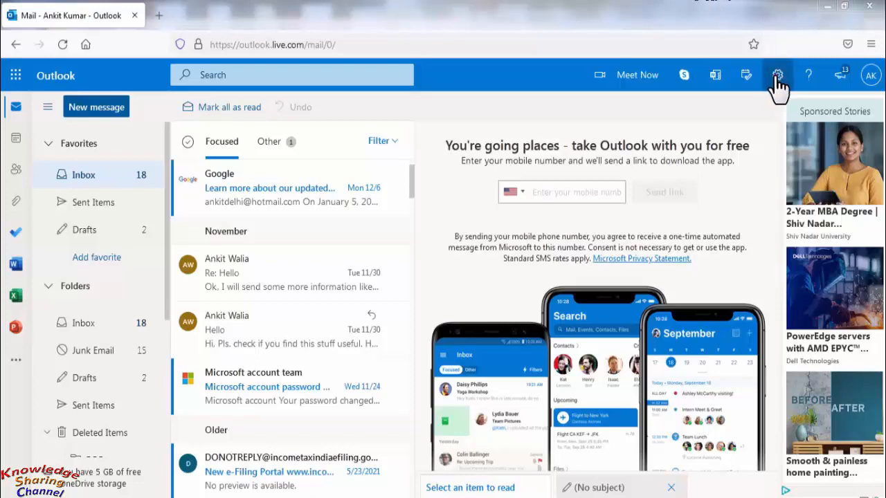
Step: Open the full Outlook settings from the Settings gear, landing on Mail > Layout
{"action": "left_click", "coordinate": [777, 75]}
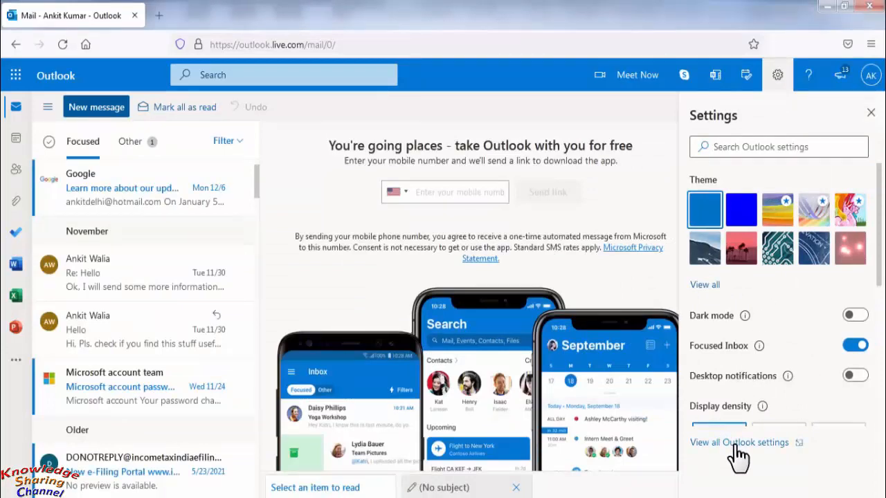
{"action": "left_click", "coordinate": [739, 443]}
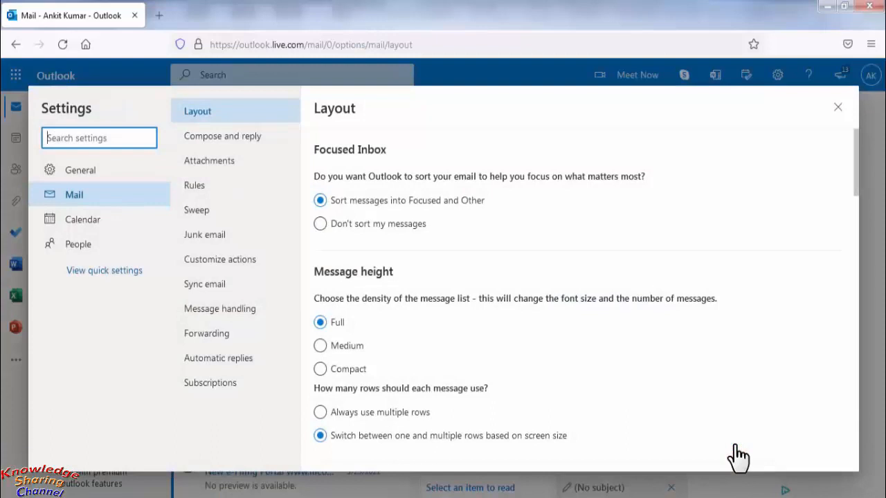
{"action": "mouse_move", "coordinate": [516, 263]}
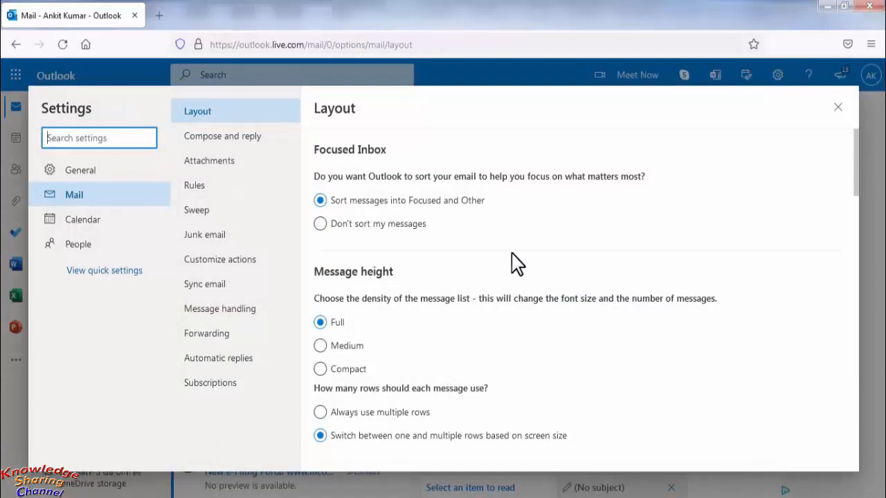
{"action": "mouse_move", "coordinate": [205, 144]}
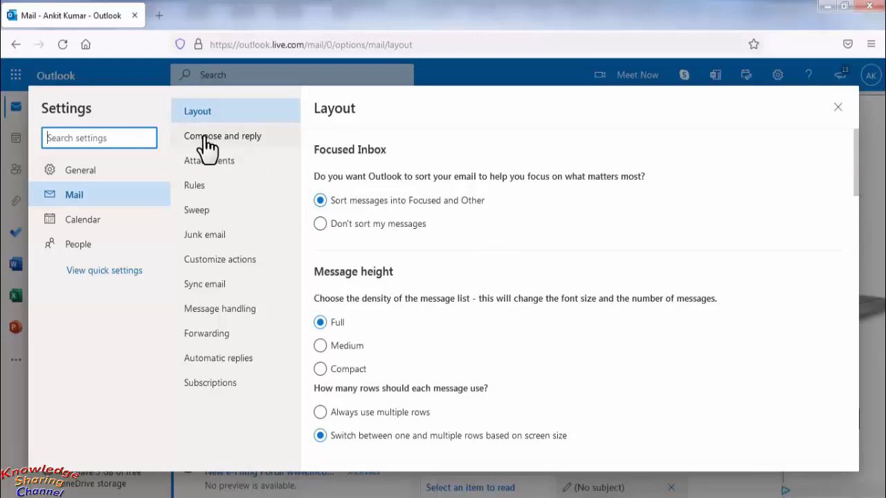
Step: In Compose and reply, enter the signature 'Thanks & Regards / Ankit Kumar / XYZ Ltd'
{"action": "left_click", "coordinate": [222, 136]}
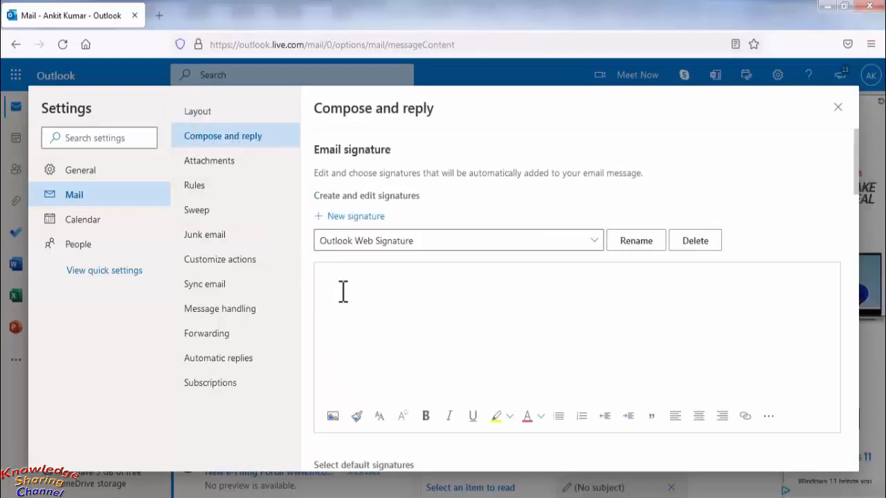
{"action": "mouse_move", "coordinate": [357, 291]}
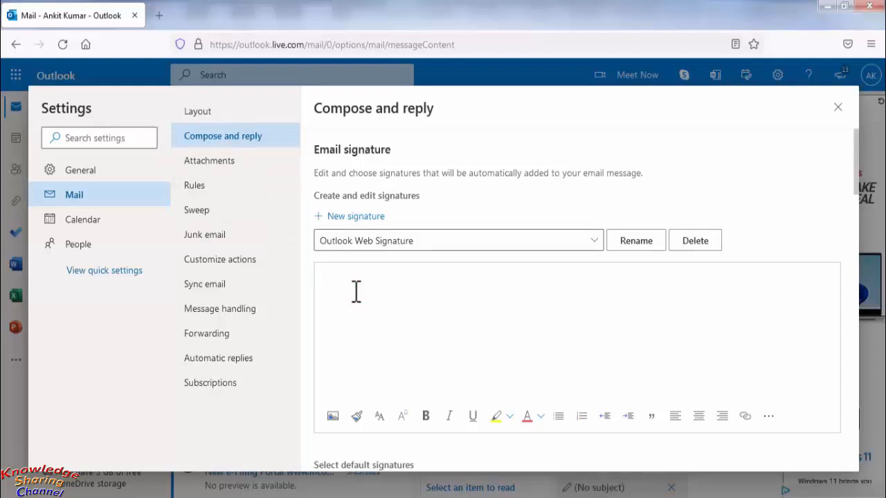
{"action": "type", "text": "Thanks"}
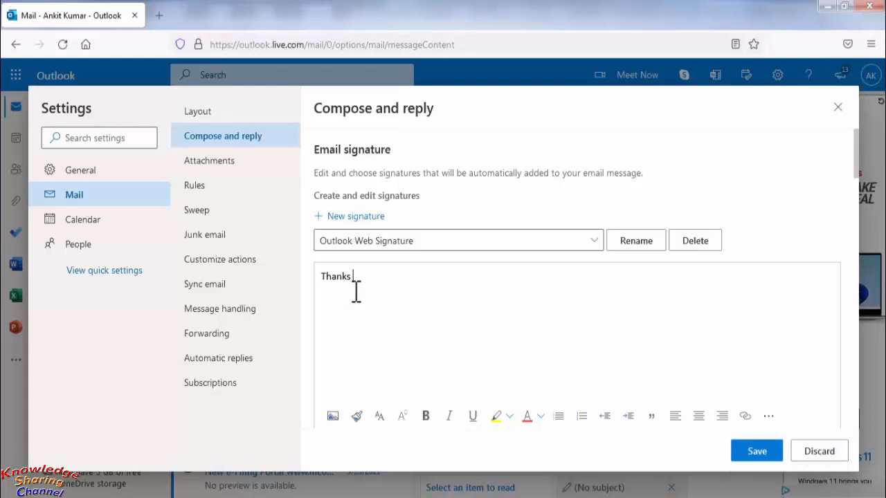
{"action": "type", "text": "& Reg"}
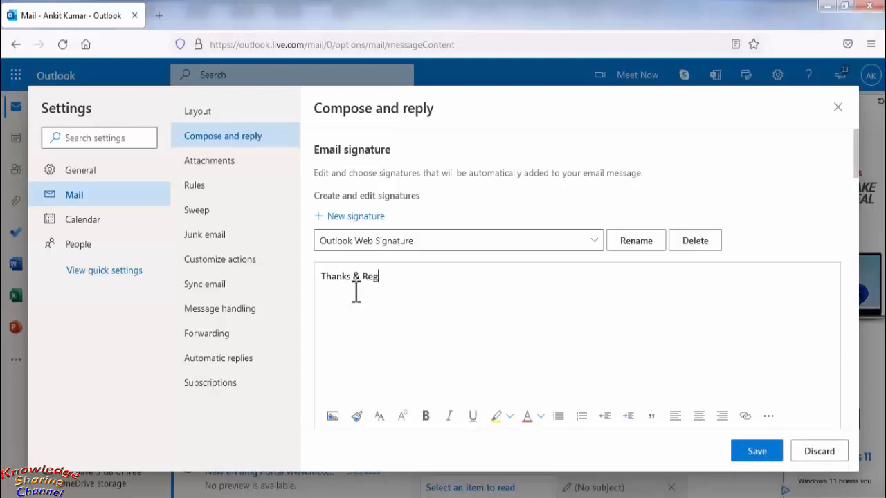
{"action": "type", "text": "ards"}
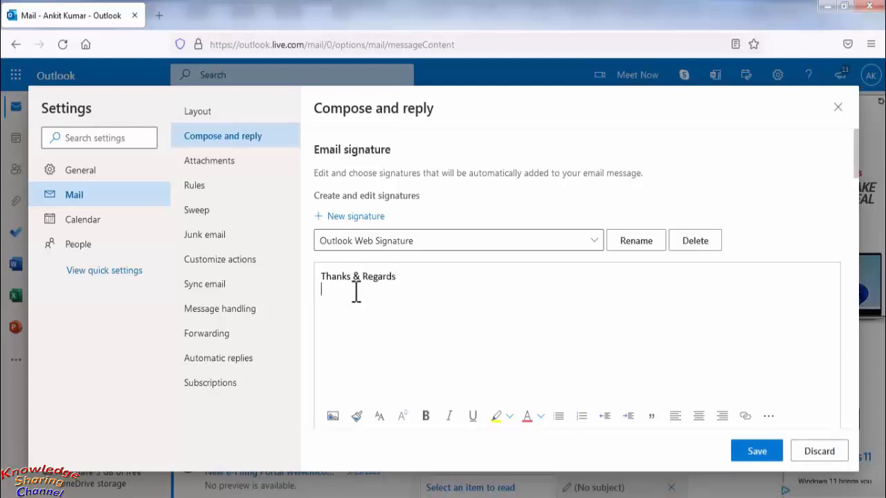
{"action": "type", "text": "Ankit"}
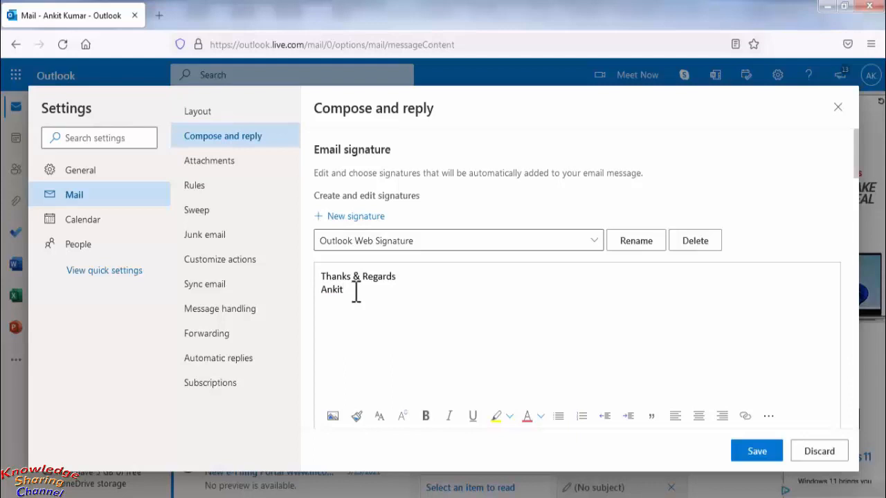
{"action": "type", "text": "Kumar"}
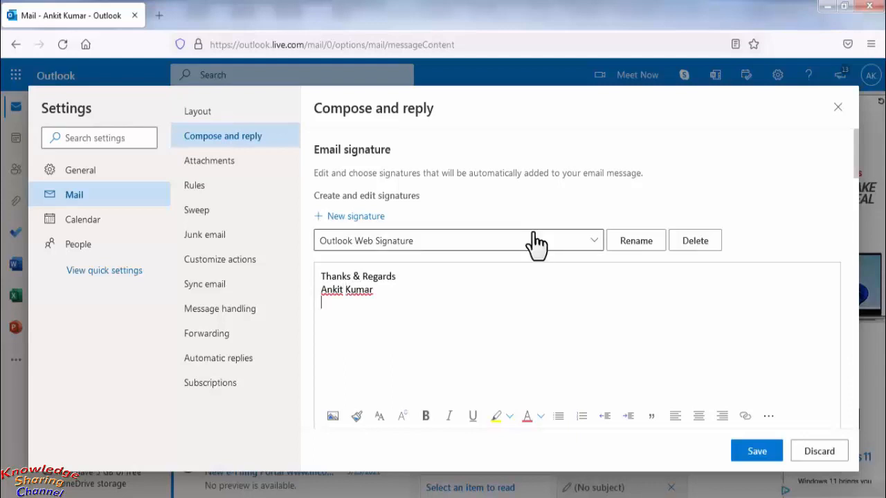
{"action": "type", "text": "XYZ L"}
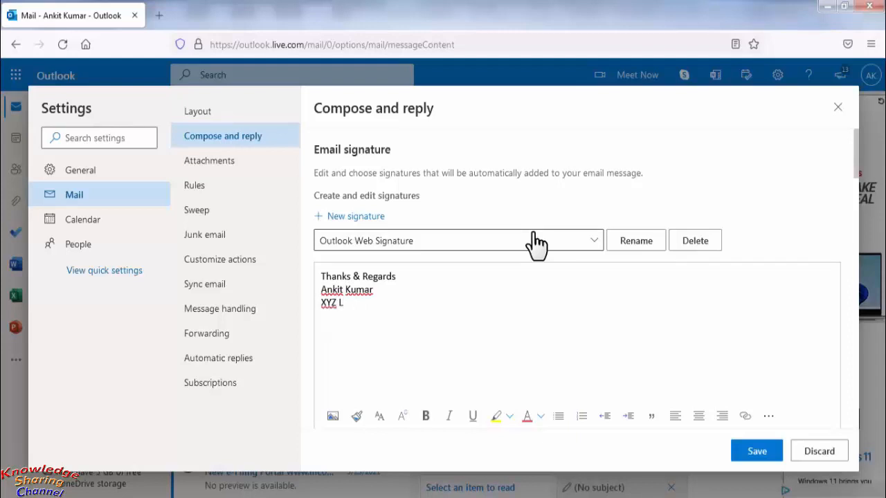
{"action": "type", "text": "td"}
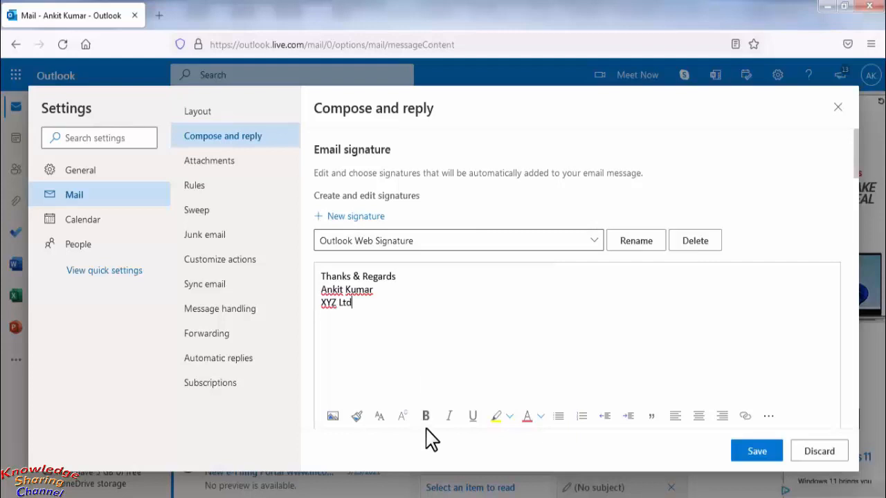
{"action": "mouse_move", "coordinate": [426, 416]}
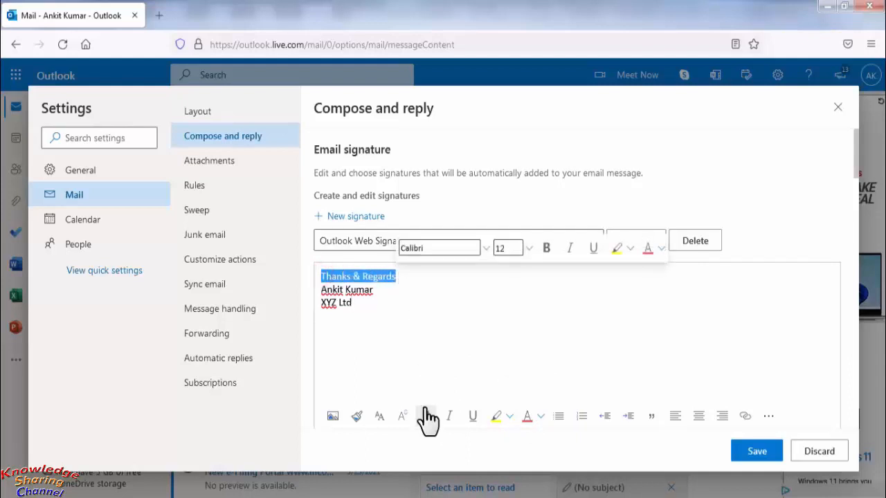
Step: Bold the 'Thanks & Regards' line, then select XYZ Ltd and use the font color palette
{"action": "left_click", "coordinate": [426, 417]}
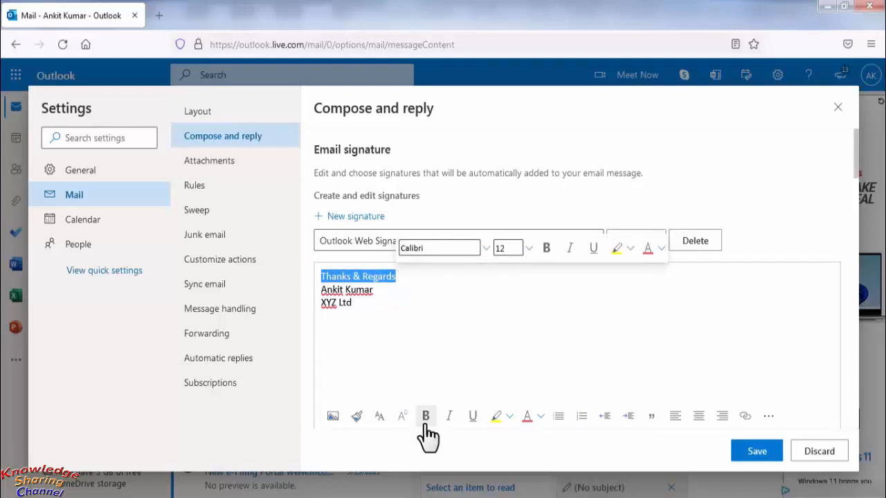
{"action": "mouse_move", "coordinate": [426, 417]}
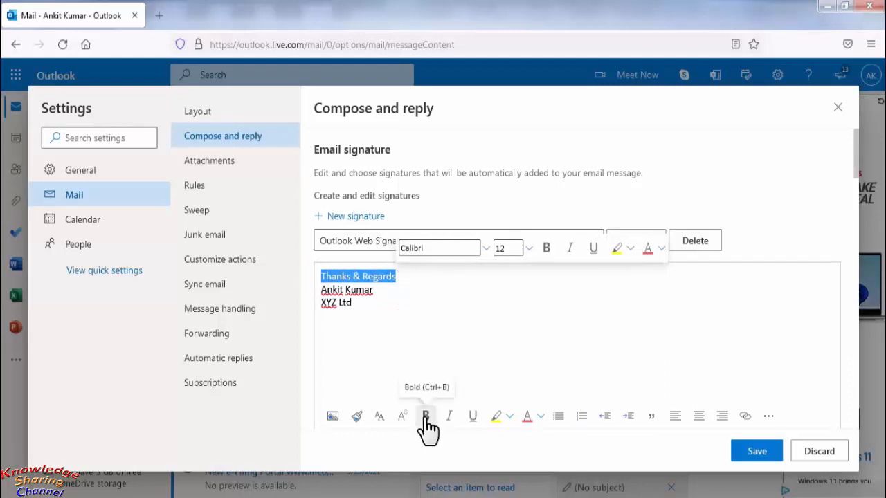
{"action": "left_click", "coordinate": [426, 416]}
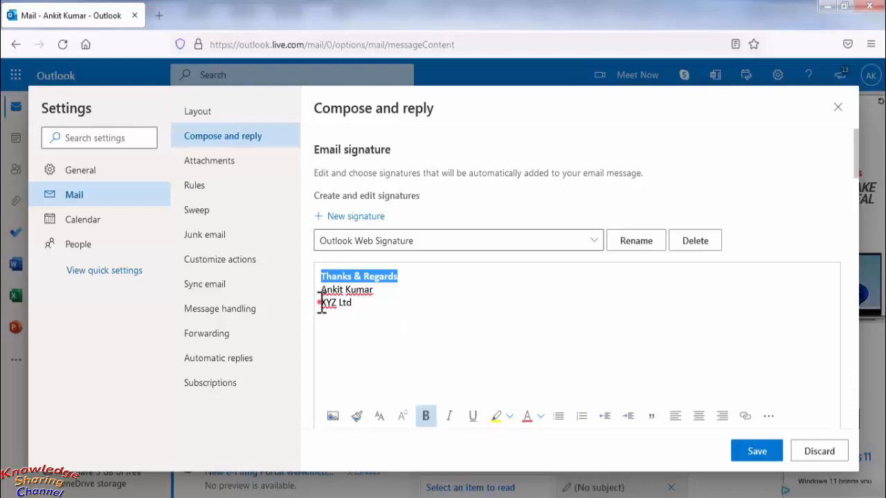
{"action": "double_click", "coordinate": [335, 303]}
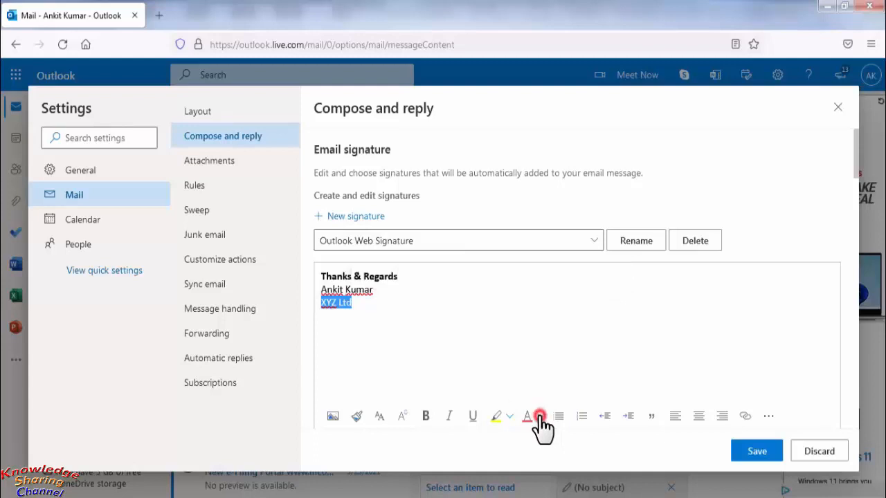
{"action": "left_click", "coordinate": [540, 416]}
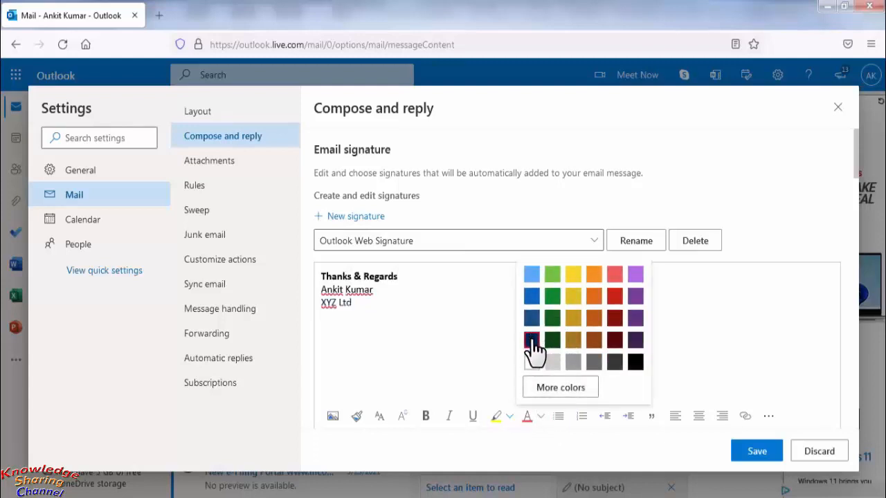
{"action": "left_click", "coordinate": [530, 340]}
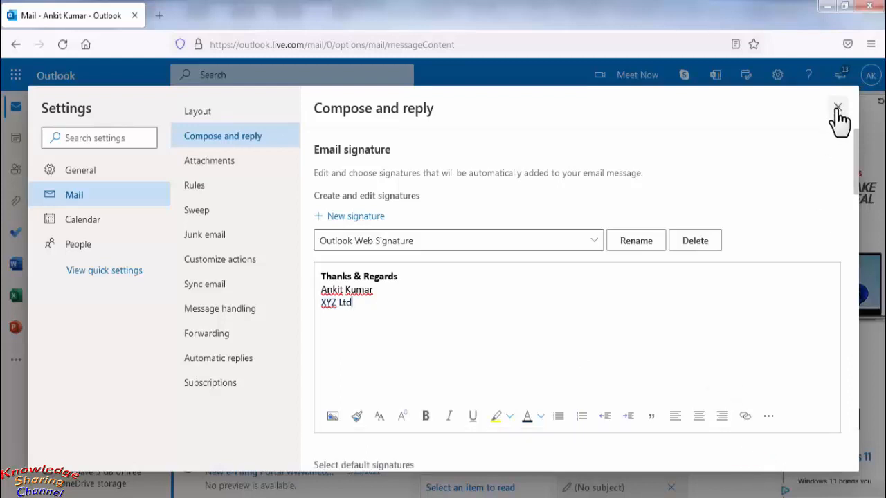
Step: Close Settings and start a new message showing the auto-inserted signature
{"action": "left_click", "coordinate": [837, 106]}
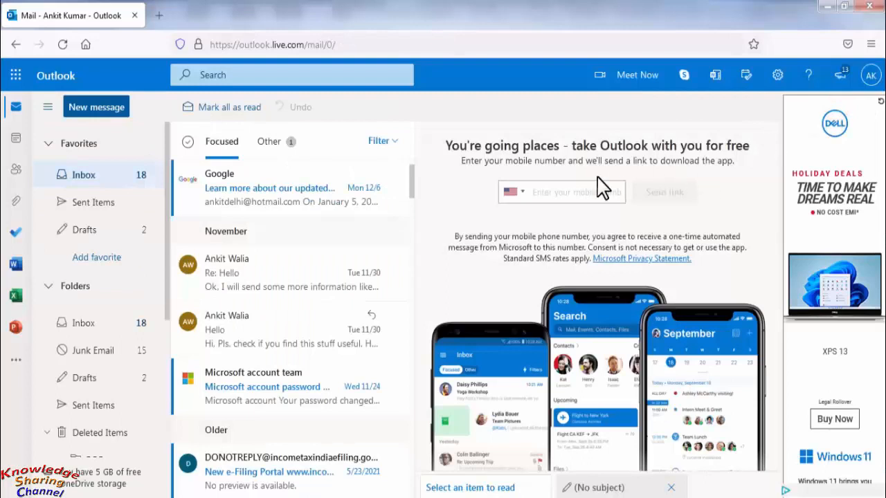
{"action": "mouse_move", "coordinate": [128, 125]}
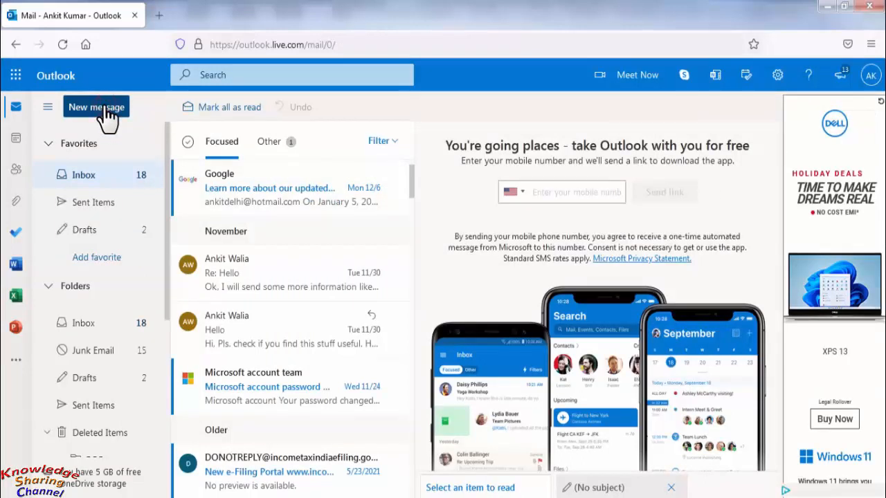
{"action": "left_click", "coordinate": [96, 107]}
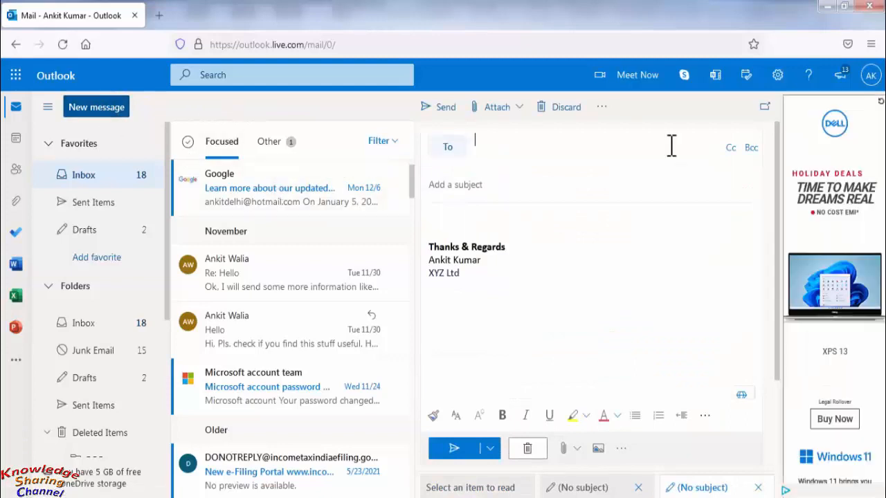
{"action": "mouse_move", "coordinate": [535, 270]}
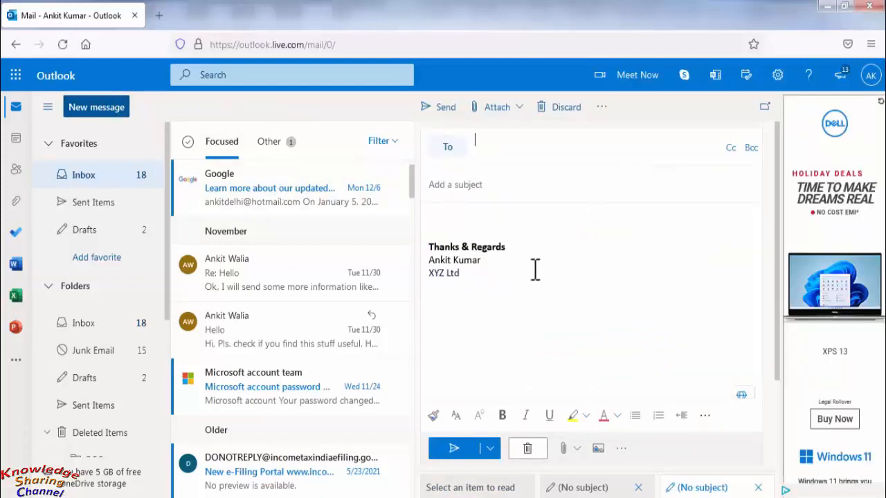
{"action": "mouse_move", "coordinate": [530, 260]}
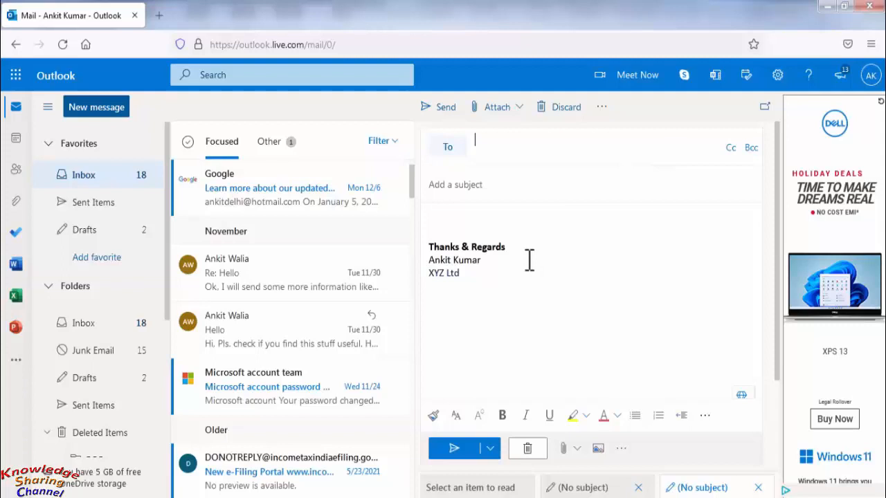